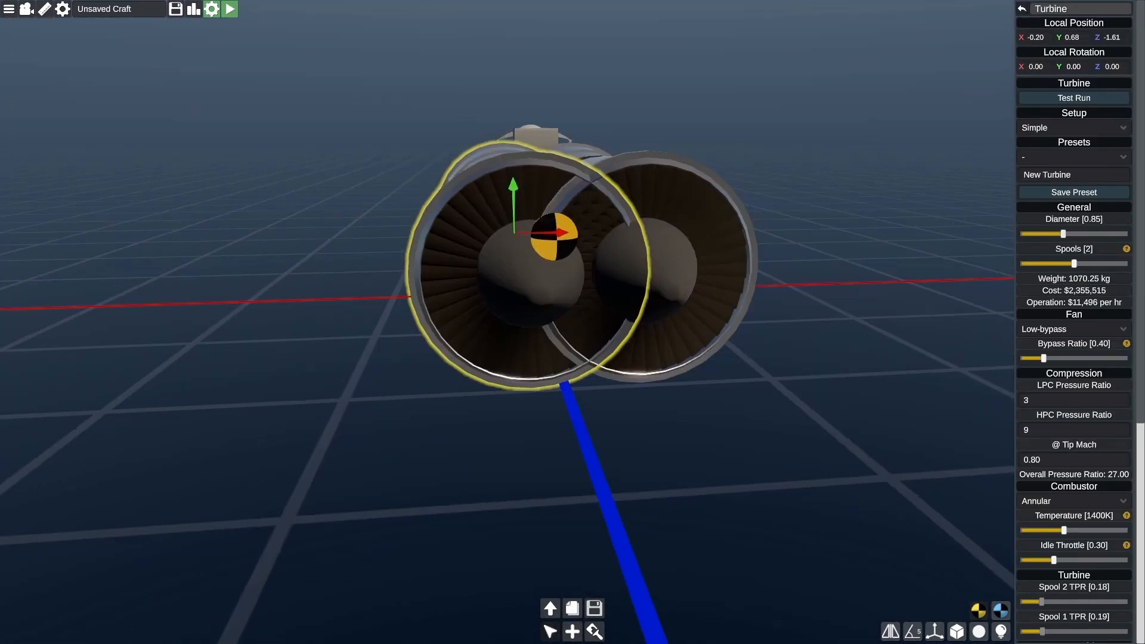
Set turbine diameter, spools and bypass ratio, test-run it, and edit the ramjet combustor temperature
{"action": "left_click", "coordinate": [1073, 97]}
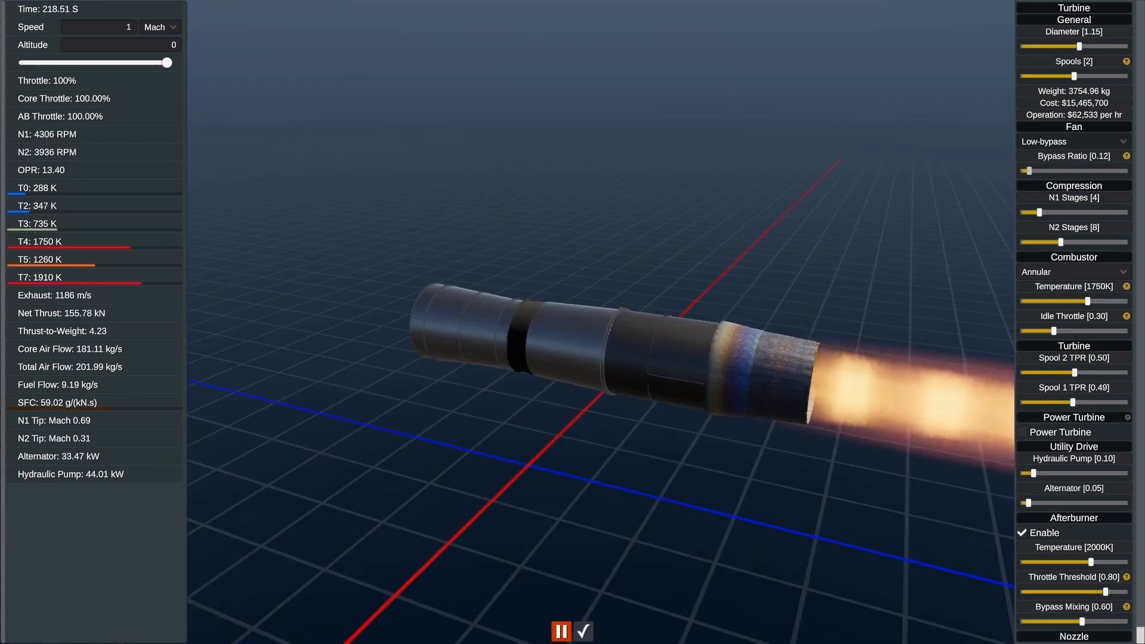
{"action": "left_click", "coordinate": [583, 630]}
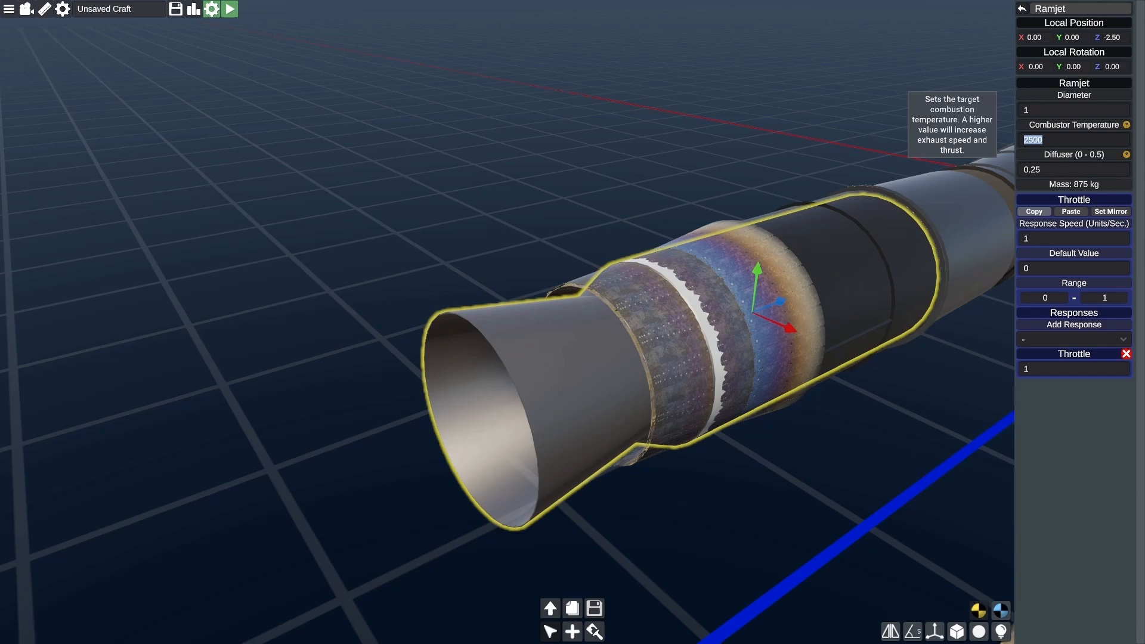
{"action": "left_click", "coordinate": [231, 9]}
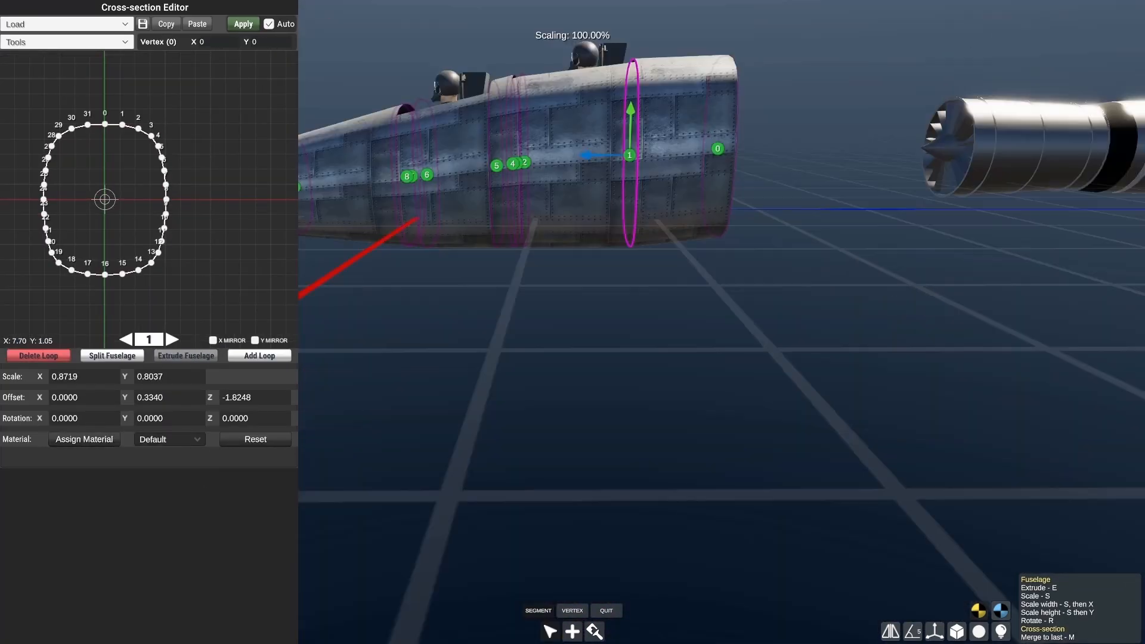
Scale and offset the two-seat nose loops, extrude new loops back, and apply the cross-section
{"action": "left_click", "coordinate": [605, 610]}
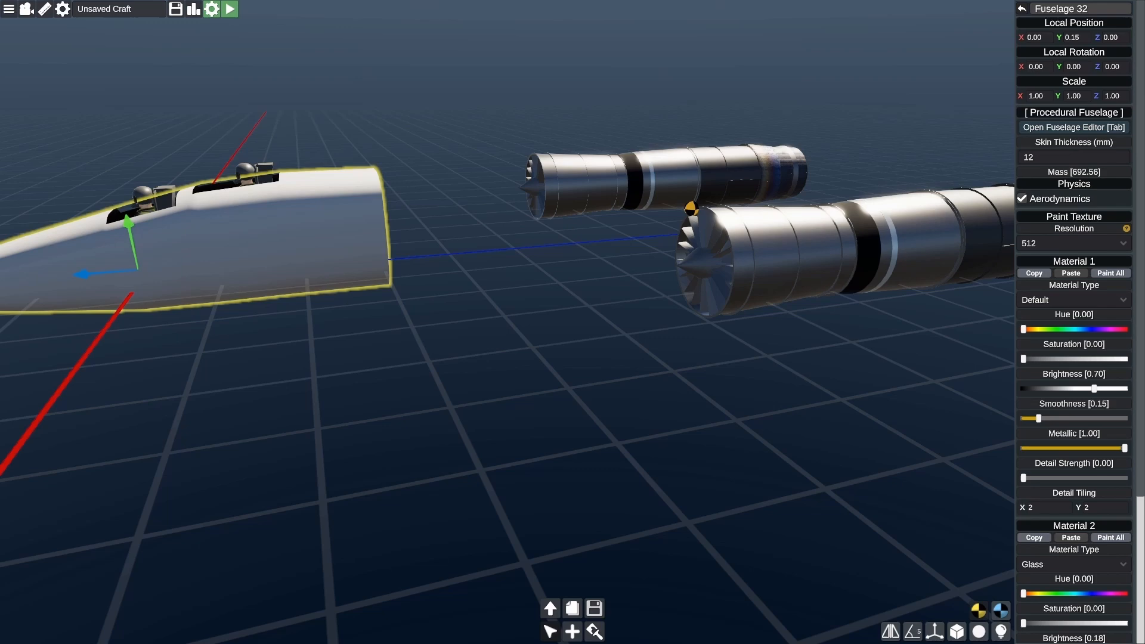
{"action": "left_click", "coordinate": [1073, 126]}
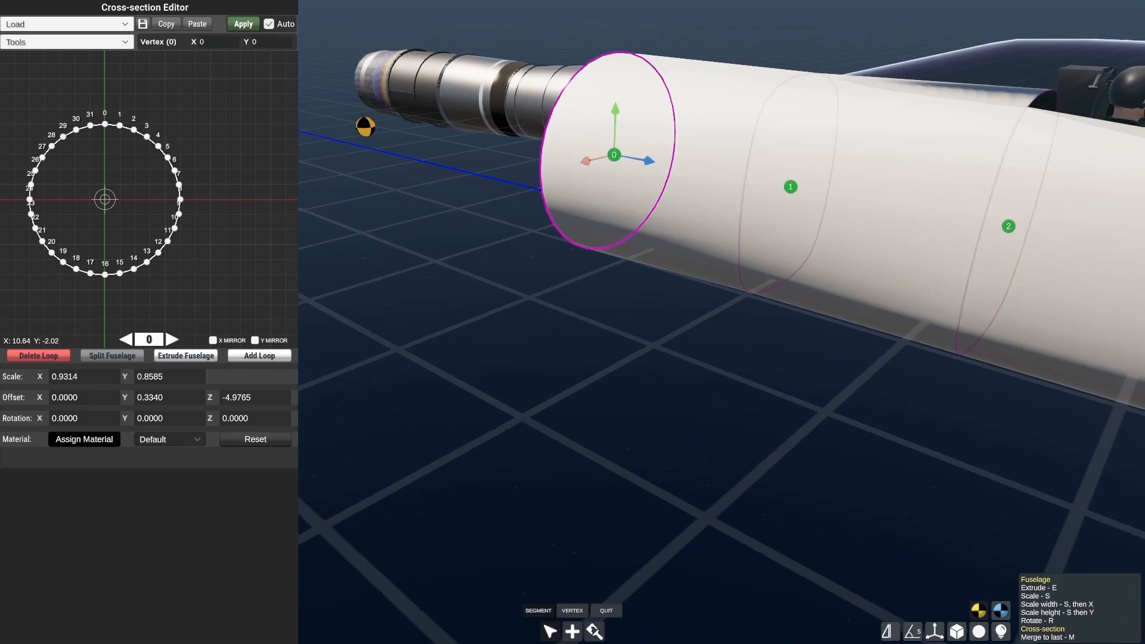
{"action": "left_click", "coordinate": [143, 24]}
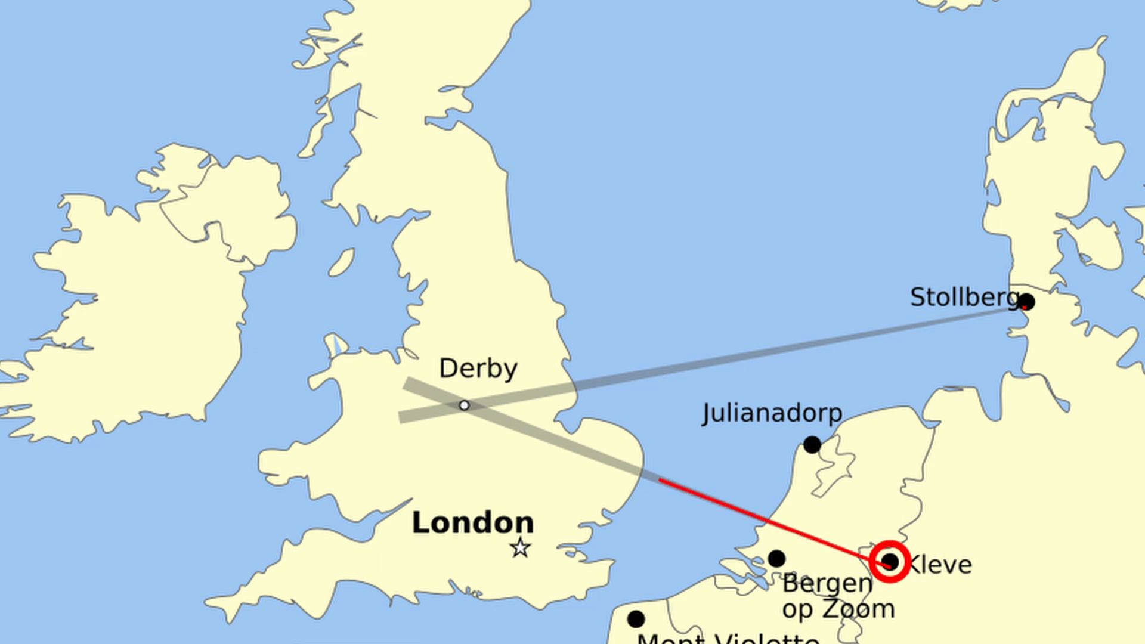
Shape loop 0 into a wedge with rotation X 50.45 and apply it
{"action": "left_click", "coordinate": [1027, 302]}
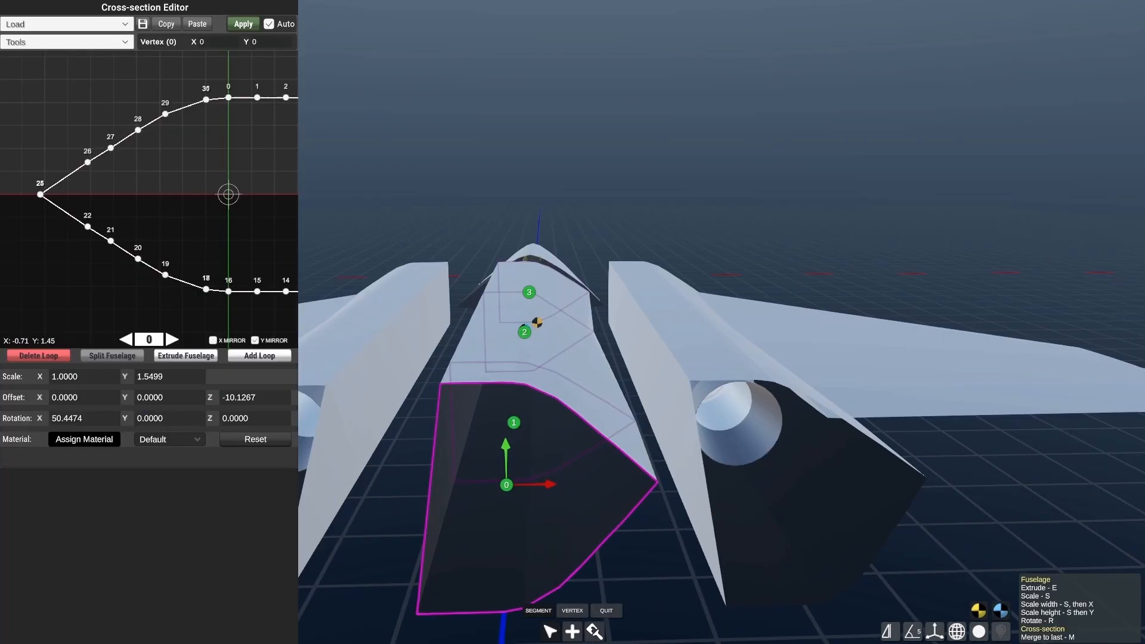
Place a Control Surface Motor fin with range -20 to 20 and brightness 0.25
{"action": "left_click", "coordinate": [605, 611]}
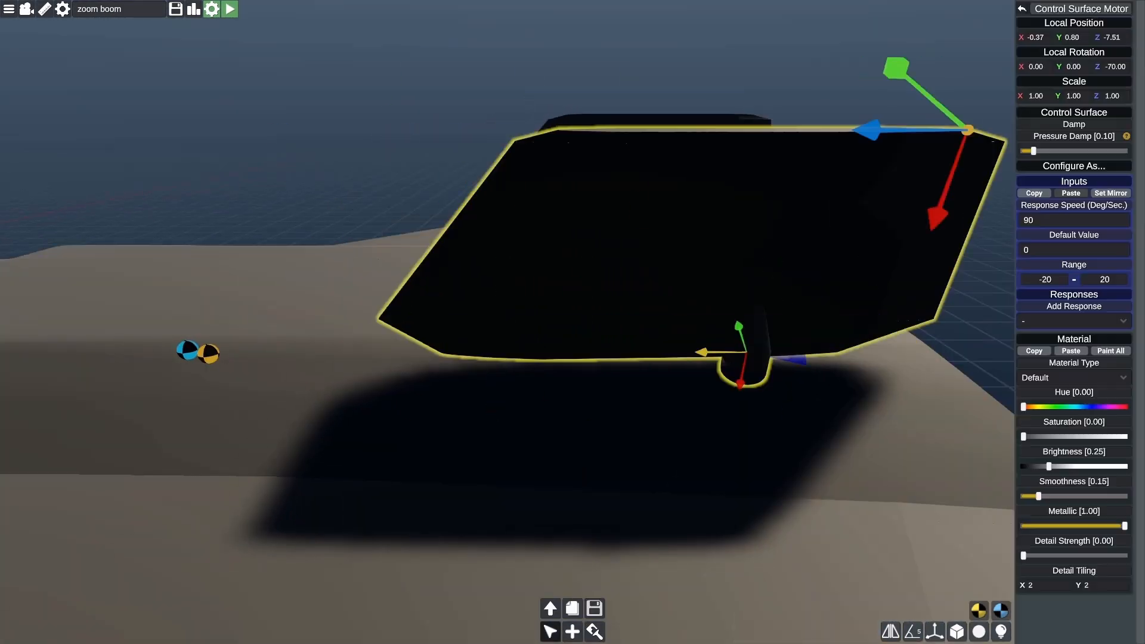
Set loop 3's material to Hole and drag its vertices into place in Vertex mode
{"action": "left_click", "coordinate": [229, 9]}
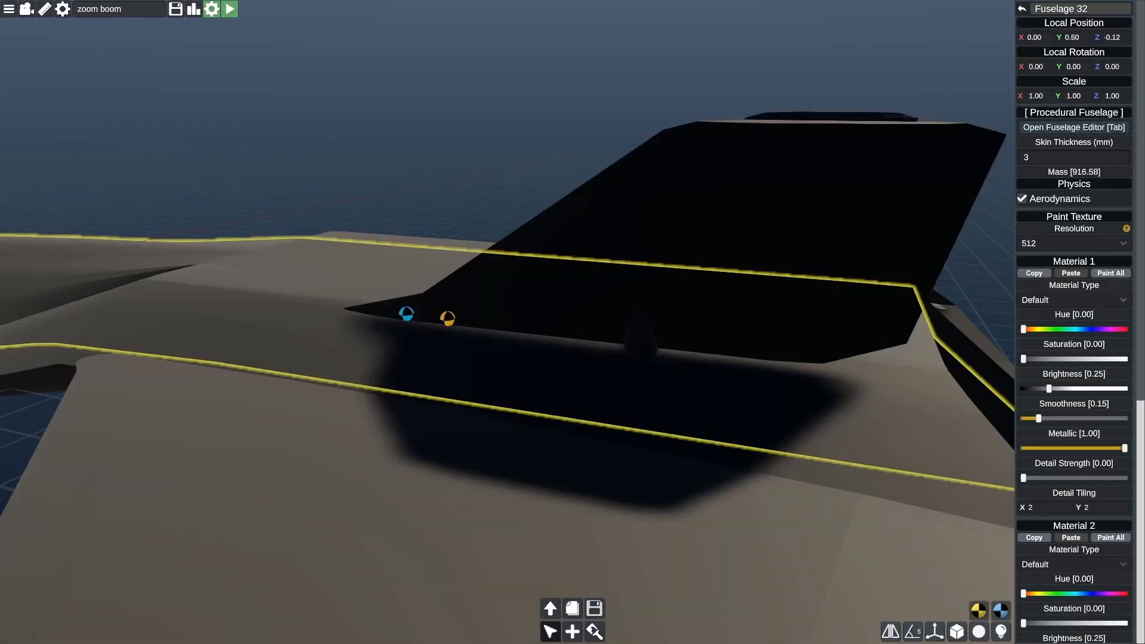
{"action": "left_click", "coordinate": [228, 9]}
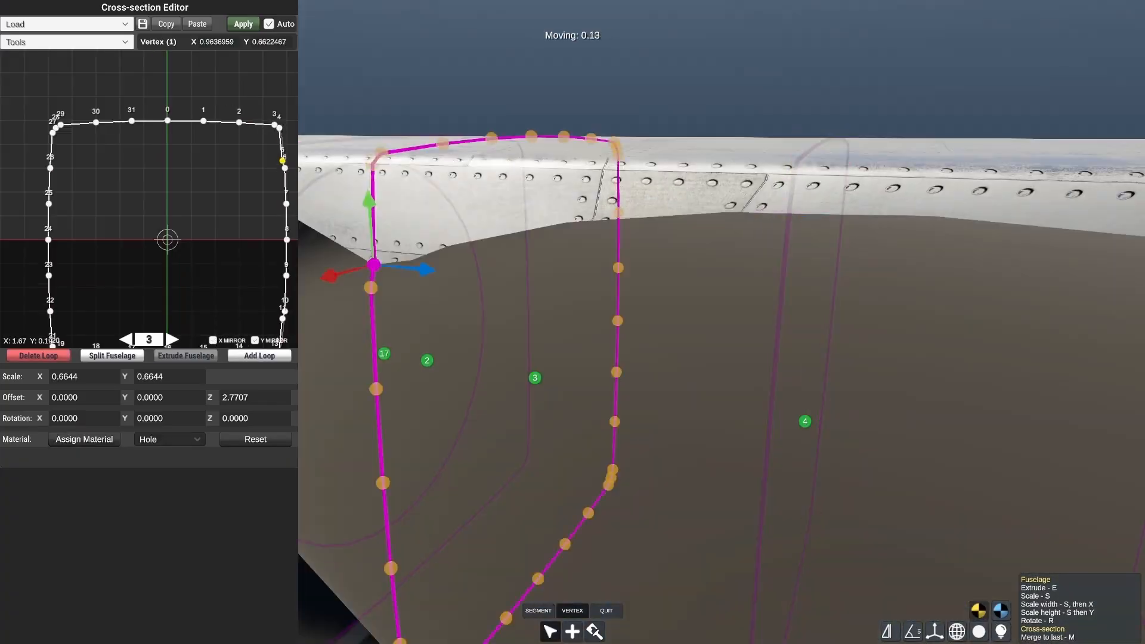
Scale and move the wing panel's selected corner points to shape its outline
{"action": "left_click", "coordinate": [605, 610]}
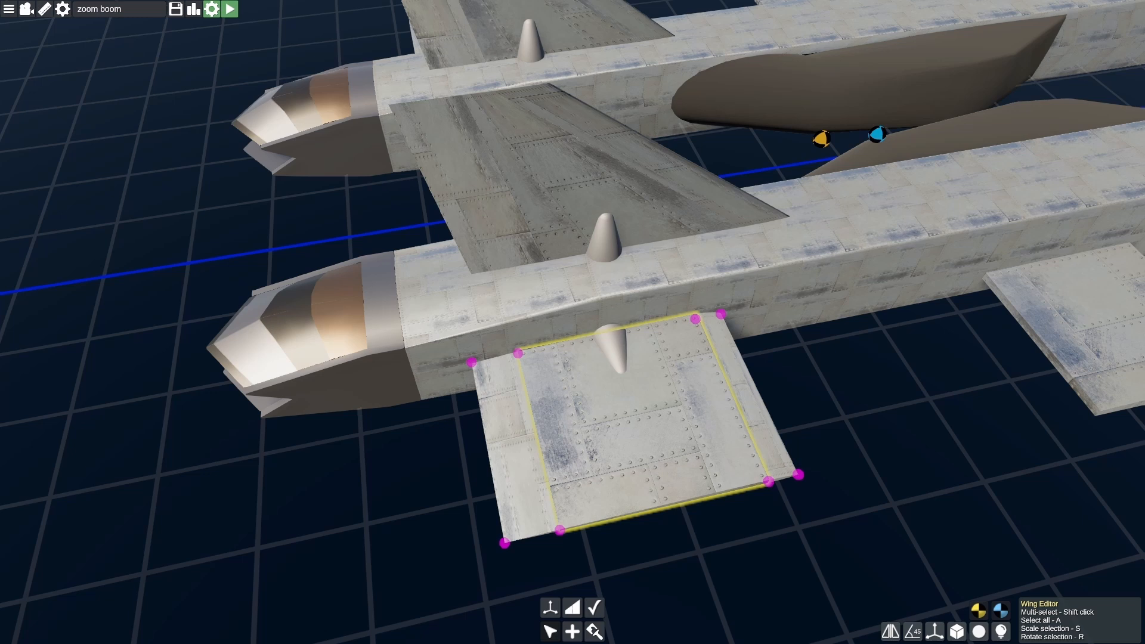
Add a procedural fuselage with Scale X -1 and Detail Strength 1.00 along the airframe
{"action": "left_click", "coordinate": [550, 631]}
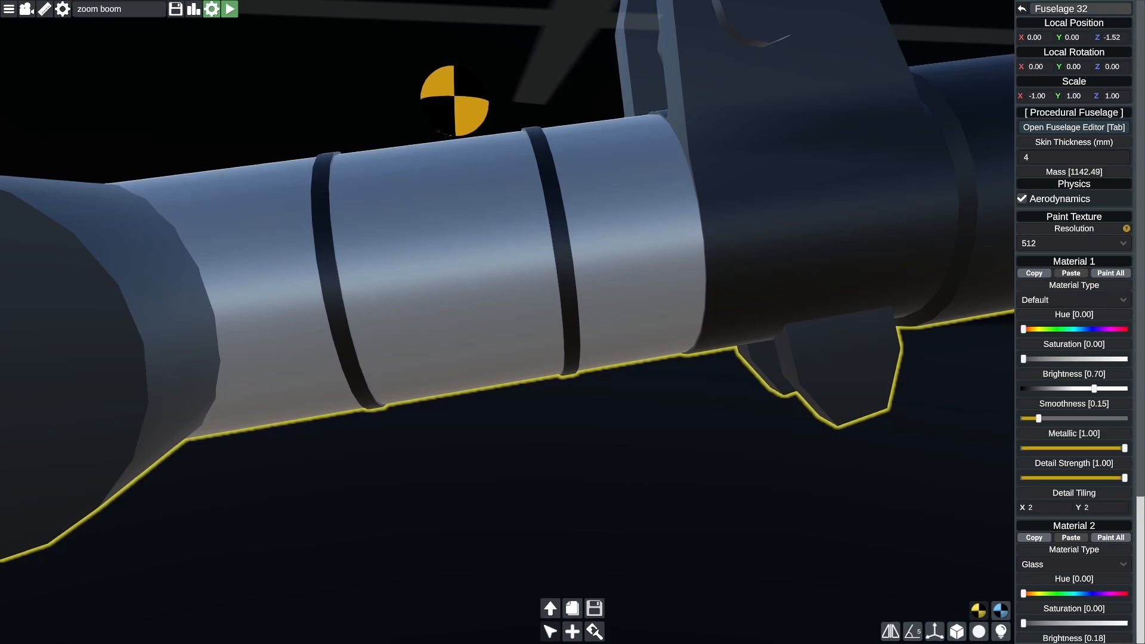
Drag the tube fuselage's loop 1 vertices into a rounded bottom curve
{"action": "left_click", "coordinate": [1073, 126]}
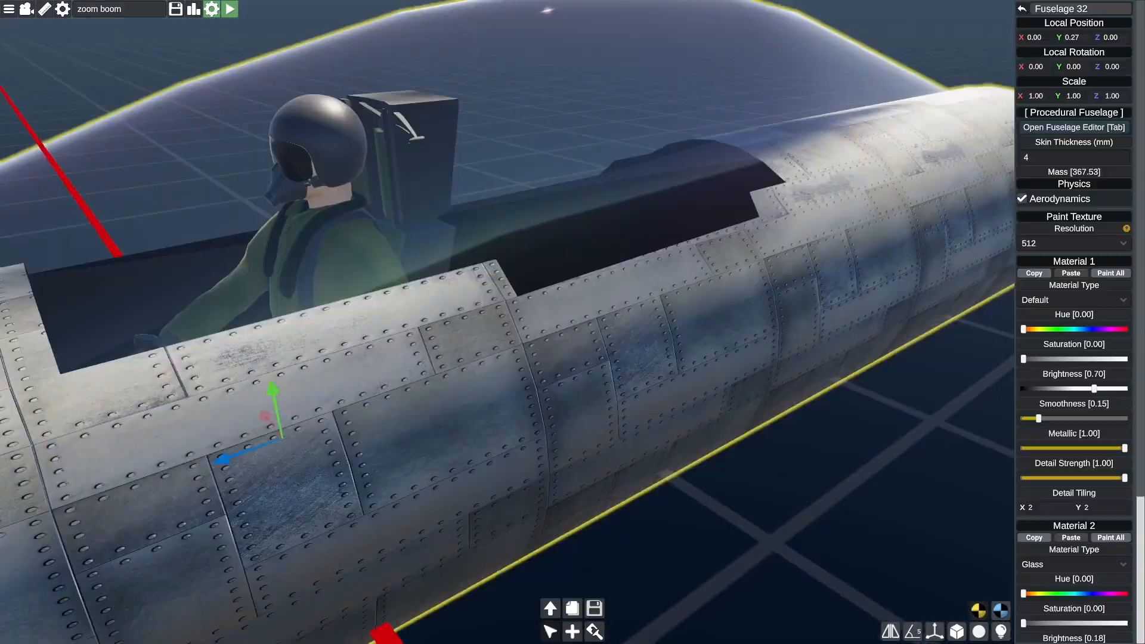
{"action": "left_click", "coordinate": [1073, 127]}
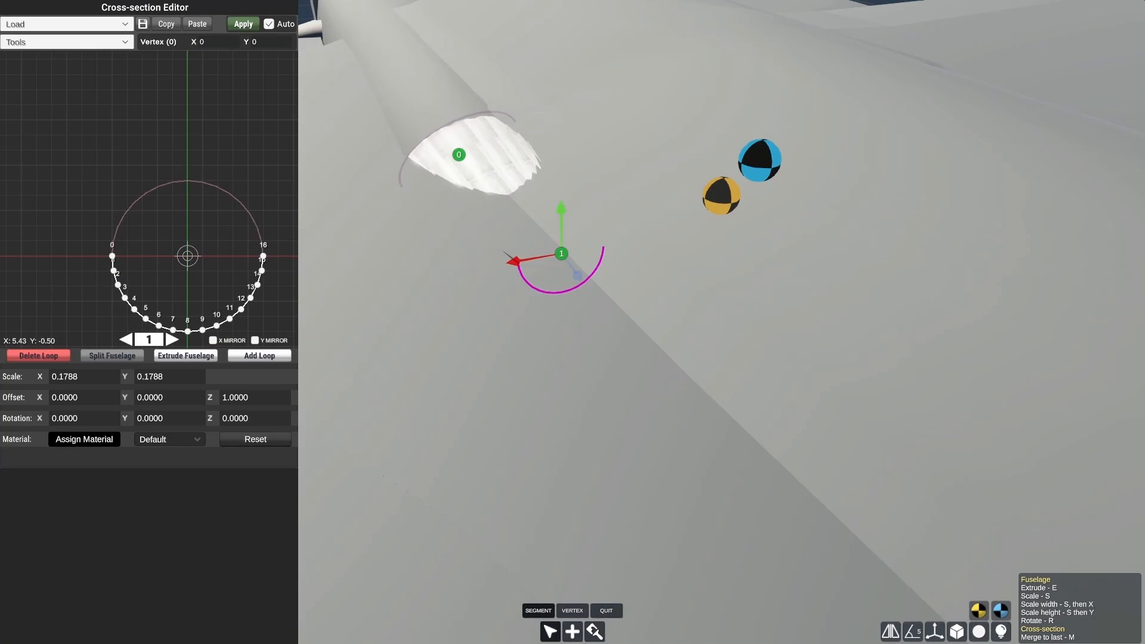
Move the square loop's vertices into a rectangle and set its material to Hole
{"action": "left_click", "coordinate": [604, 611]}
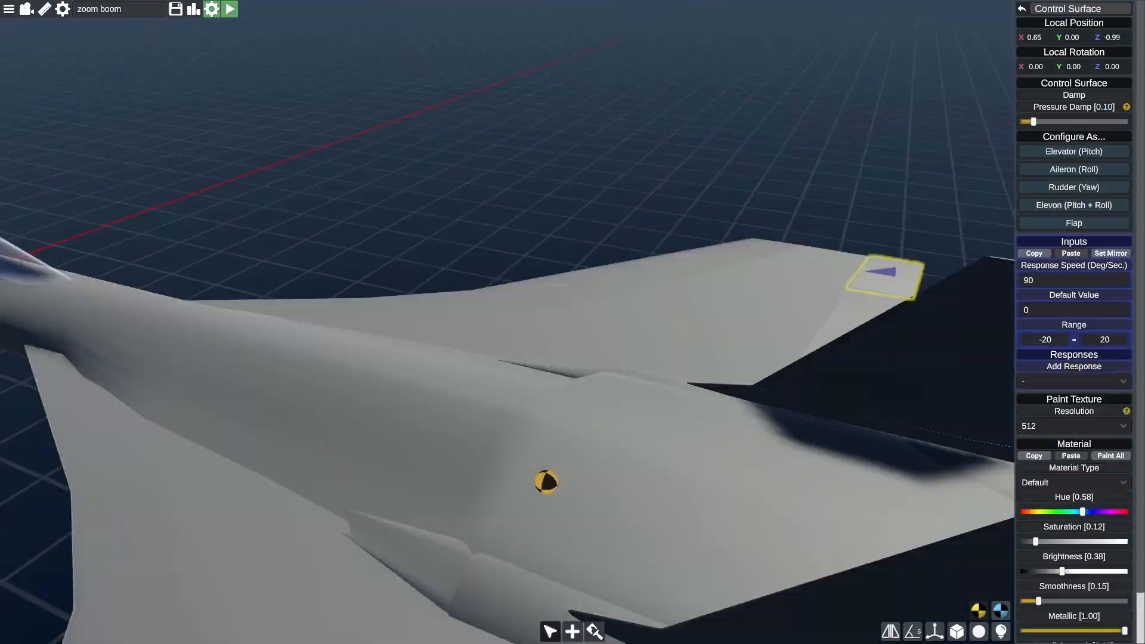
{"action": "left_click", "coordinate": [229, 9]}
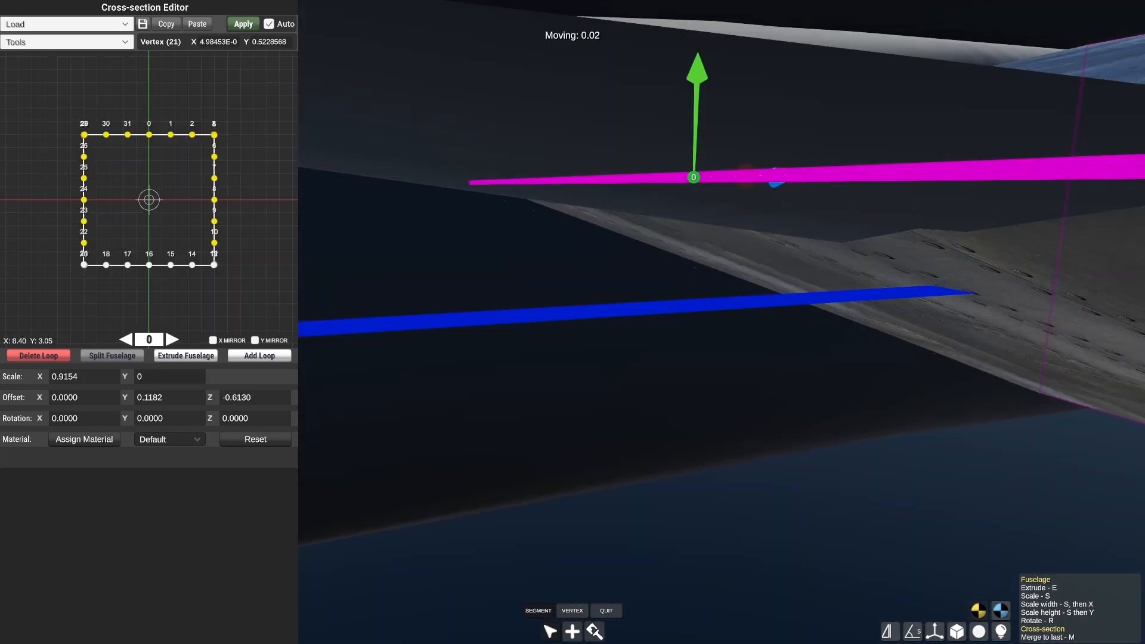
{"action": "left_click", "coordinate": [604, 610]}
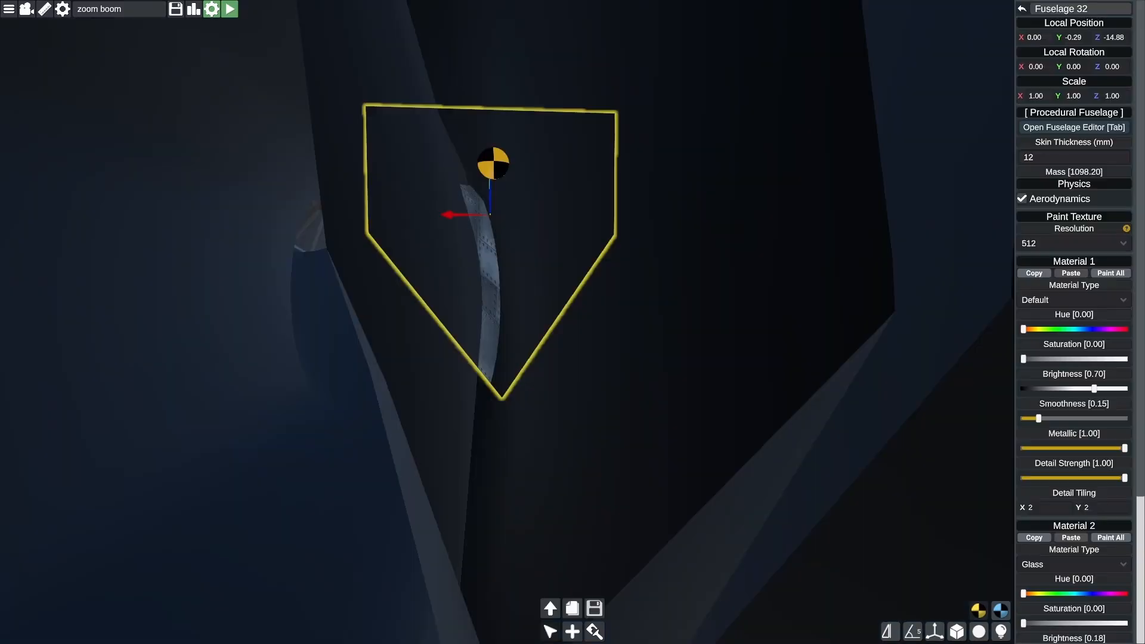
{"action": "left_click", "coordinate": [1072, 127]}
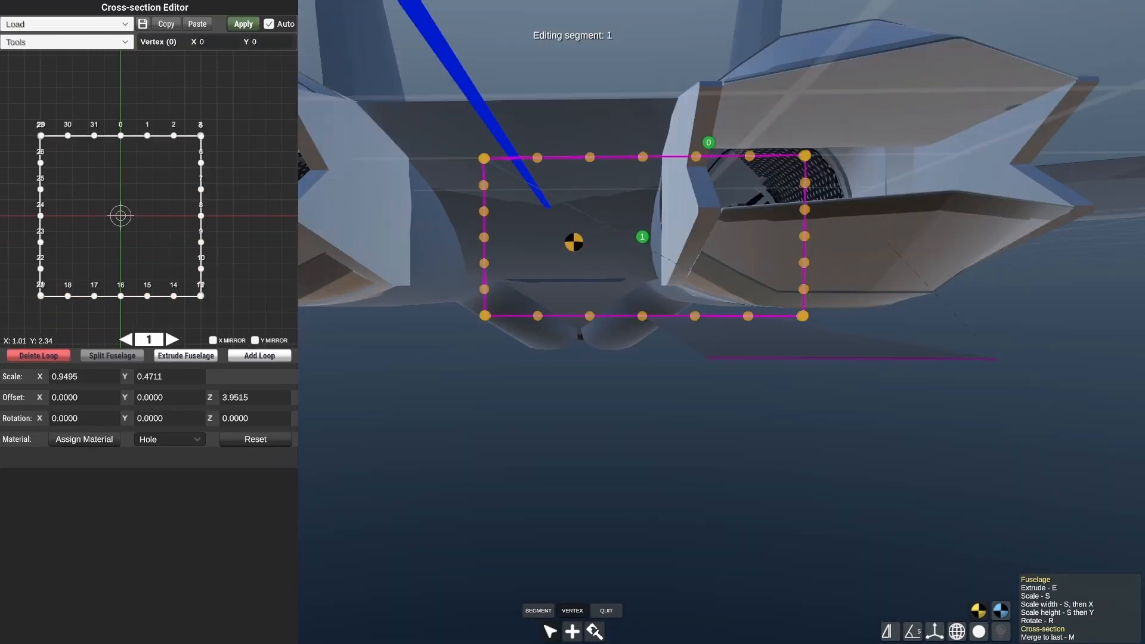
Extrude circular duct loops, adjust their offsets and rotations, and make the end loop Hole
{"action": "left_click", "coordinate": [604, 609]}
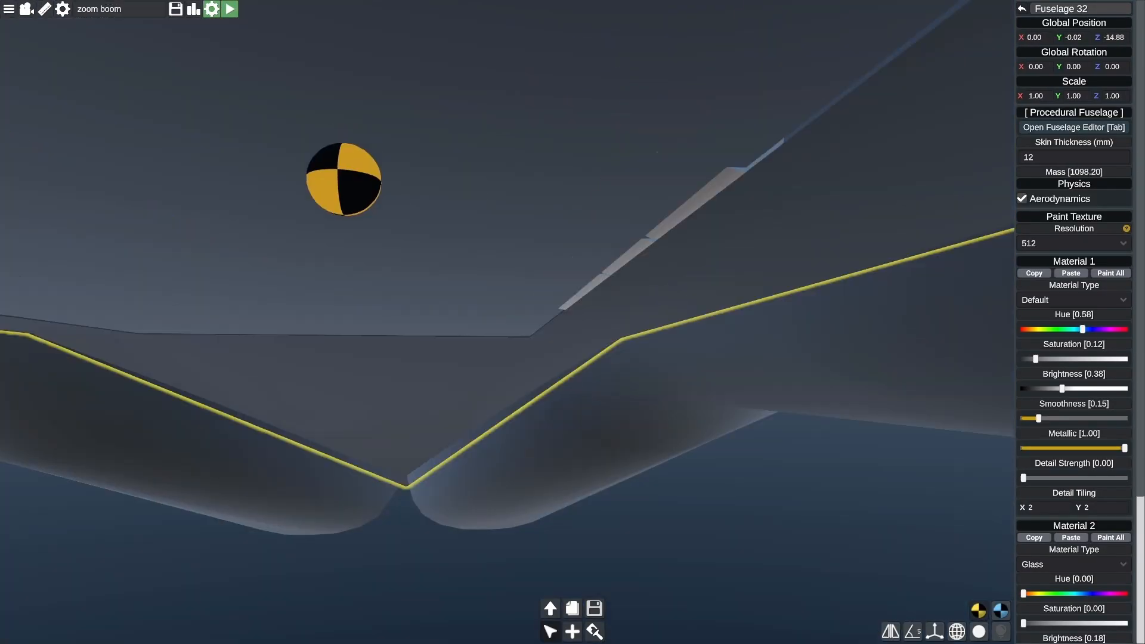
{"action": "left_click", "coordinate": [232, 9]}
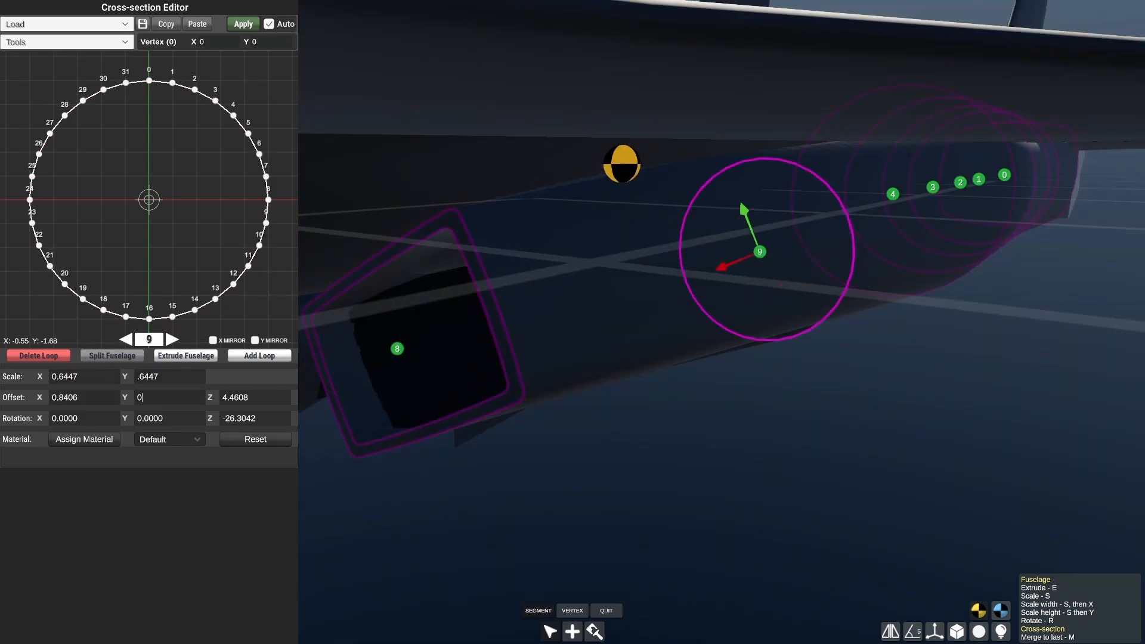
{"action": "left_click", "coordinate": [605, 610]}
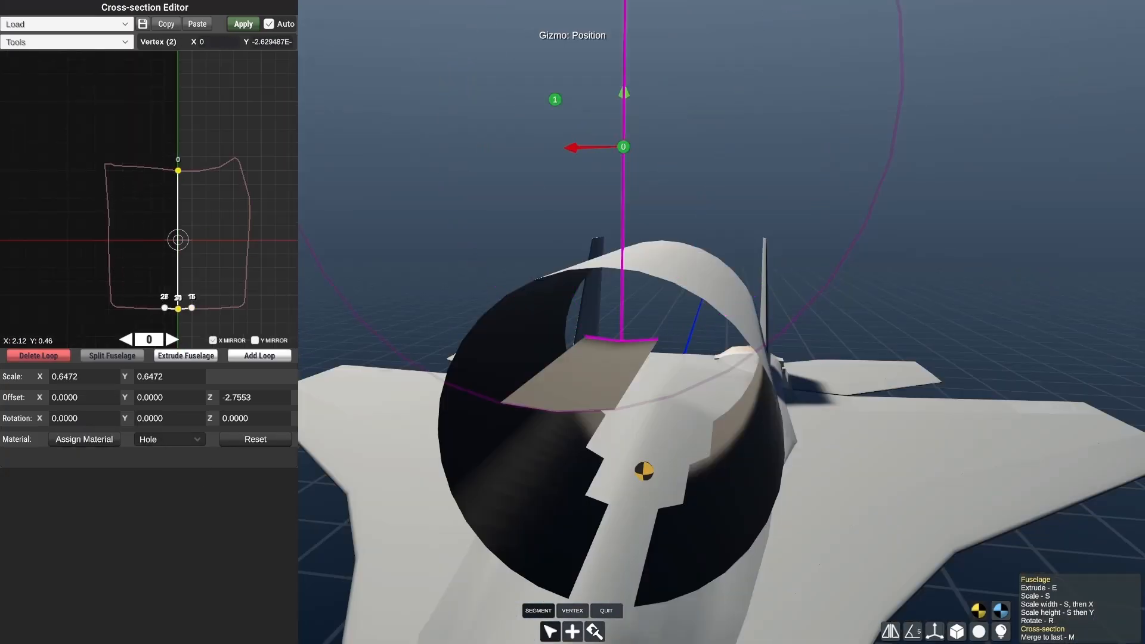
Tweak the duct loop vertices, check the ADDER-9M missile, and play the hangar montage
{"action": "left_click", "coordinate": [171, 339]}
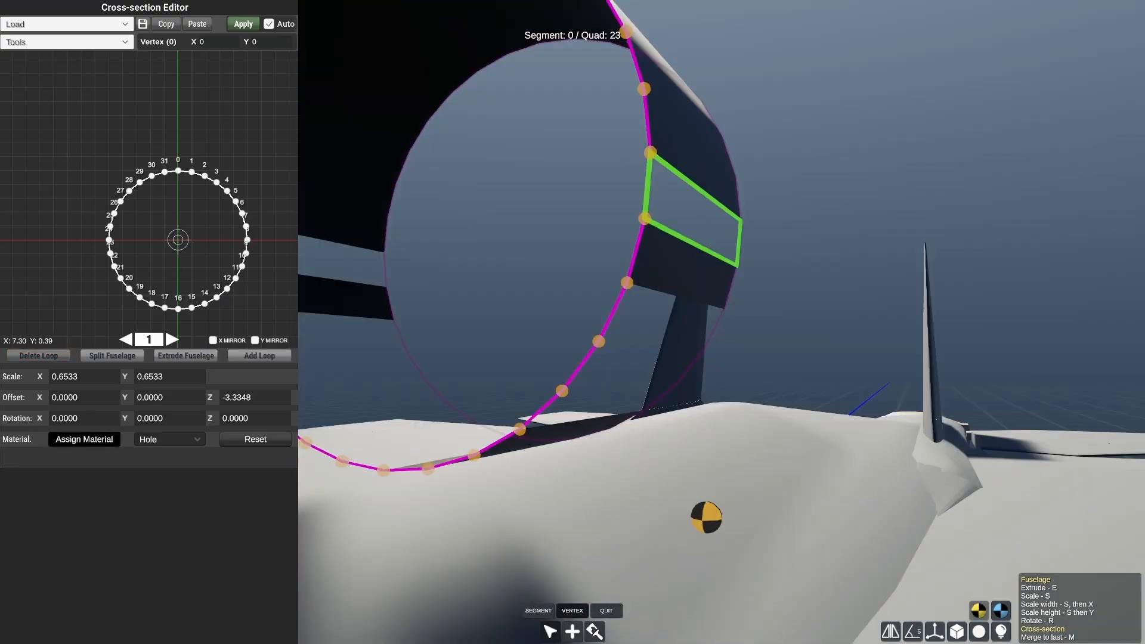
{"action": "left_click", "coordinate": [604, 610]}
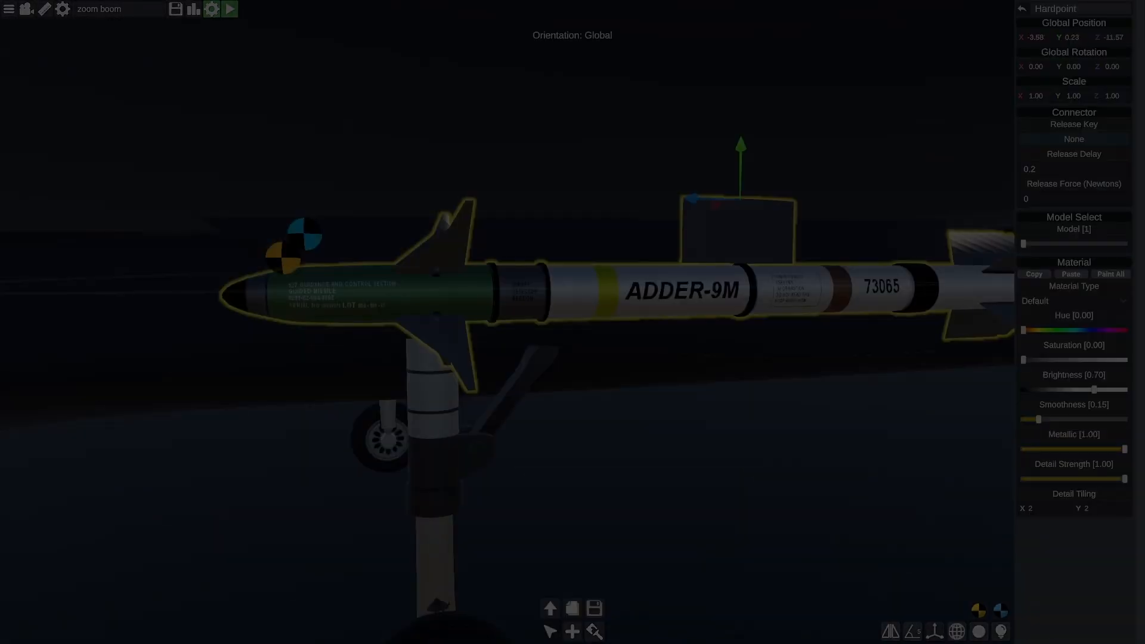
{"action": "left_click", "coordinate": [232, 9]}
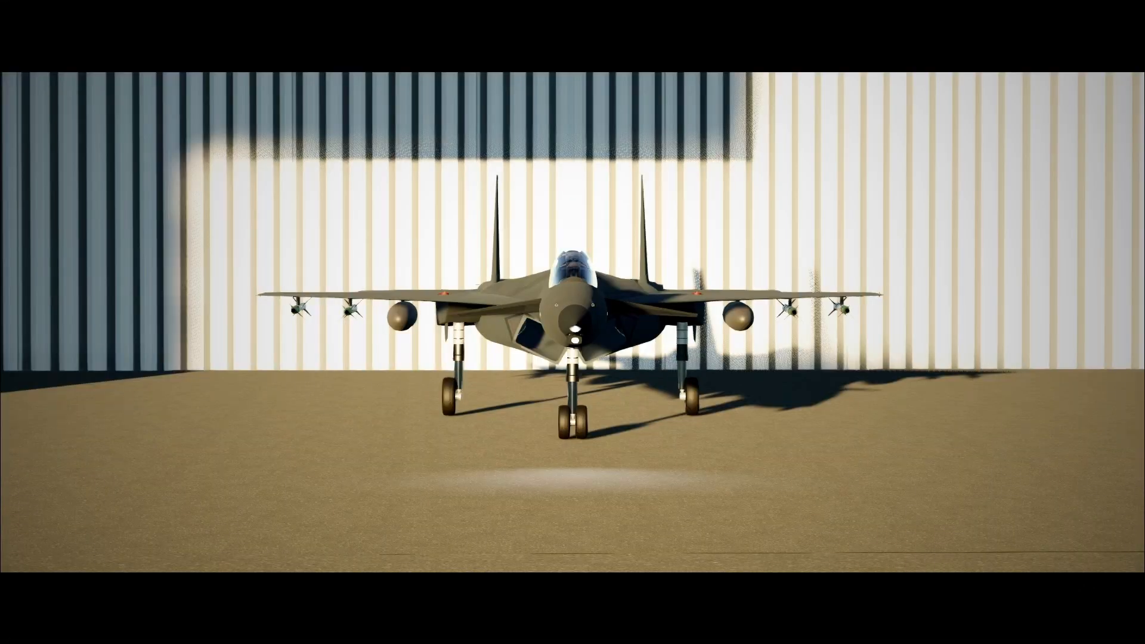